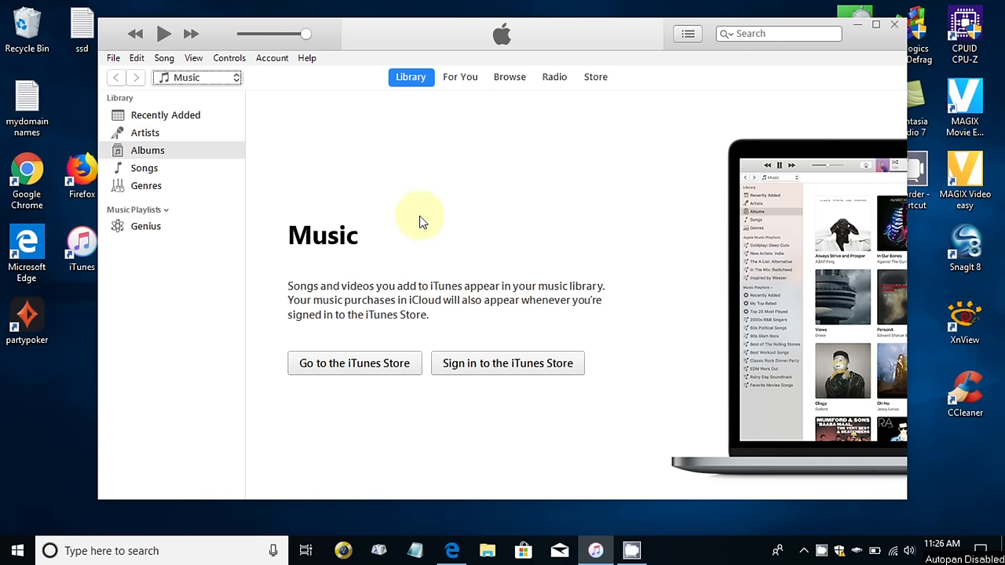
pyautogui.moveTo(458, 212)
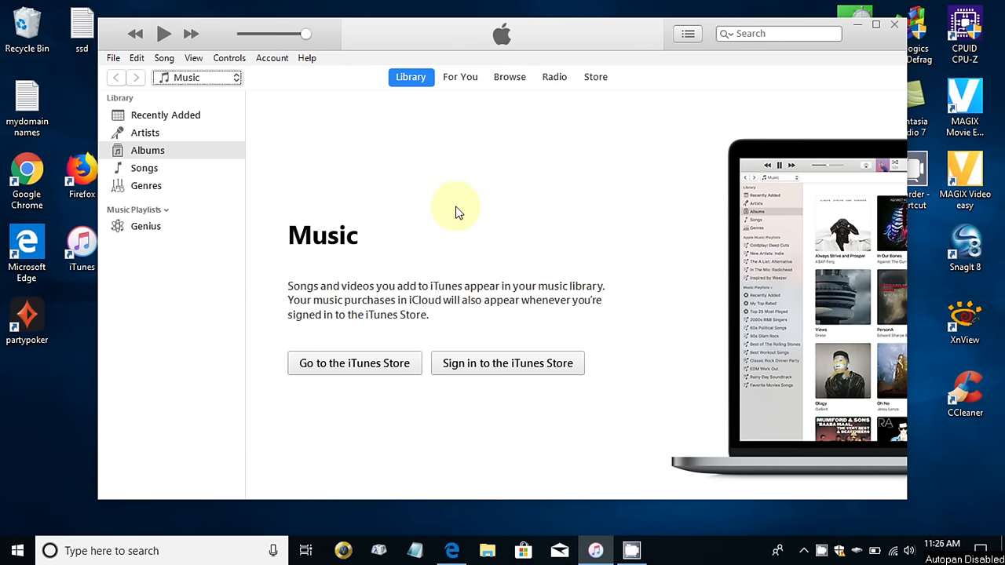